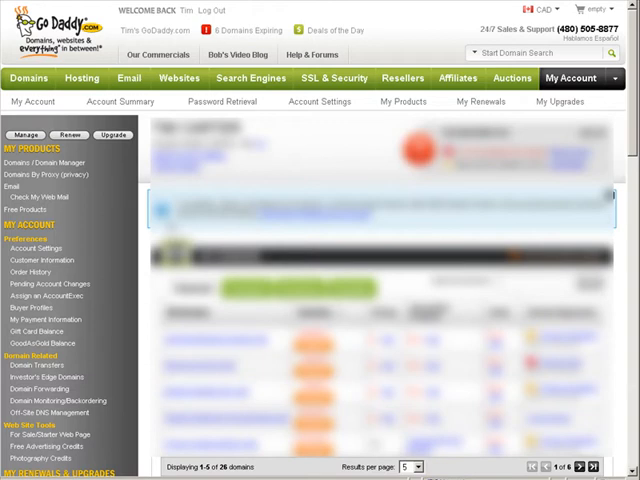
mouse_move(104, 195)
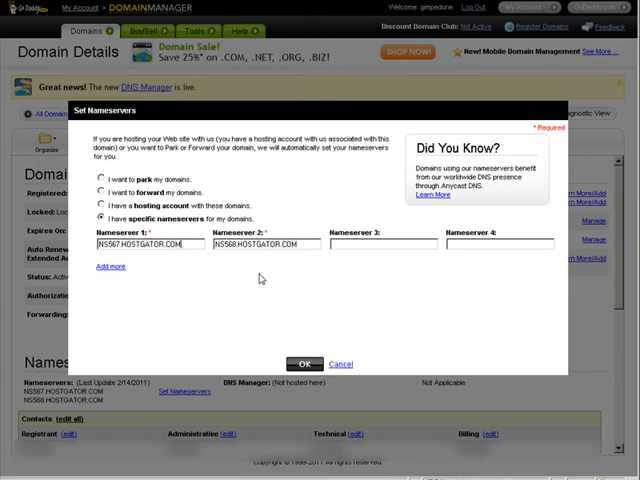
mouse_move(172, 288)
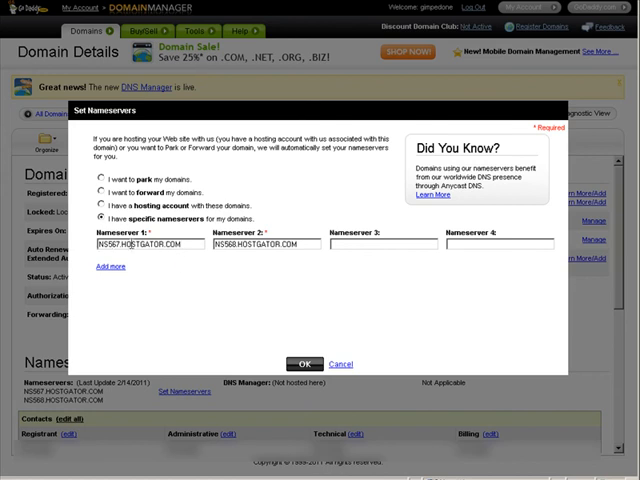
mouse_move(192, 261)
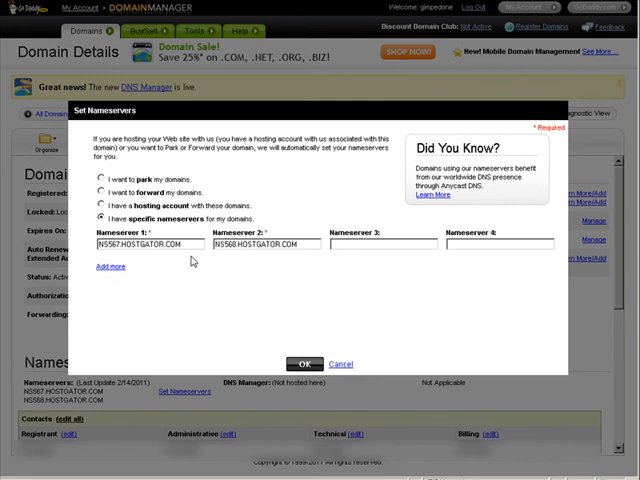
mouse_move(172, 288)
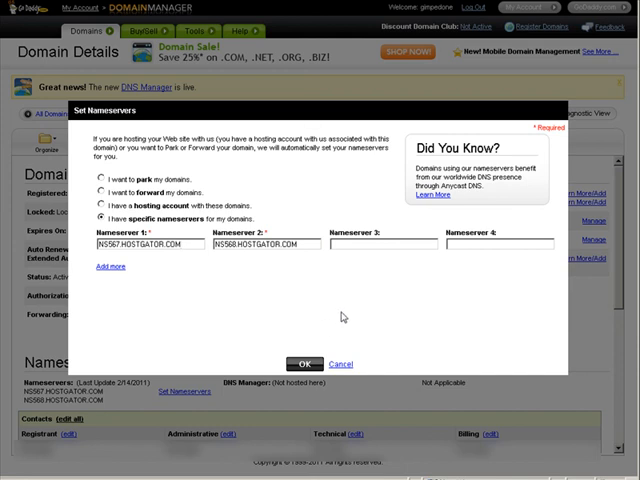
mouse_move(234, 308)
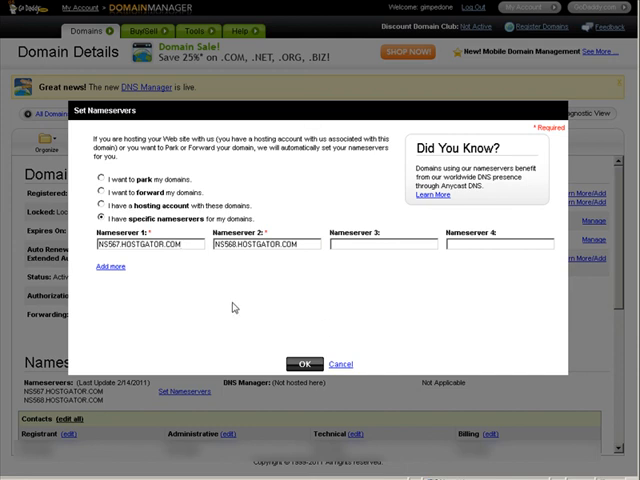